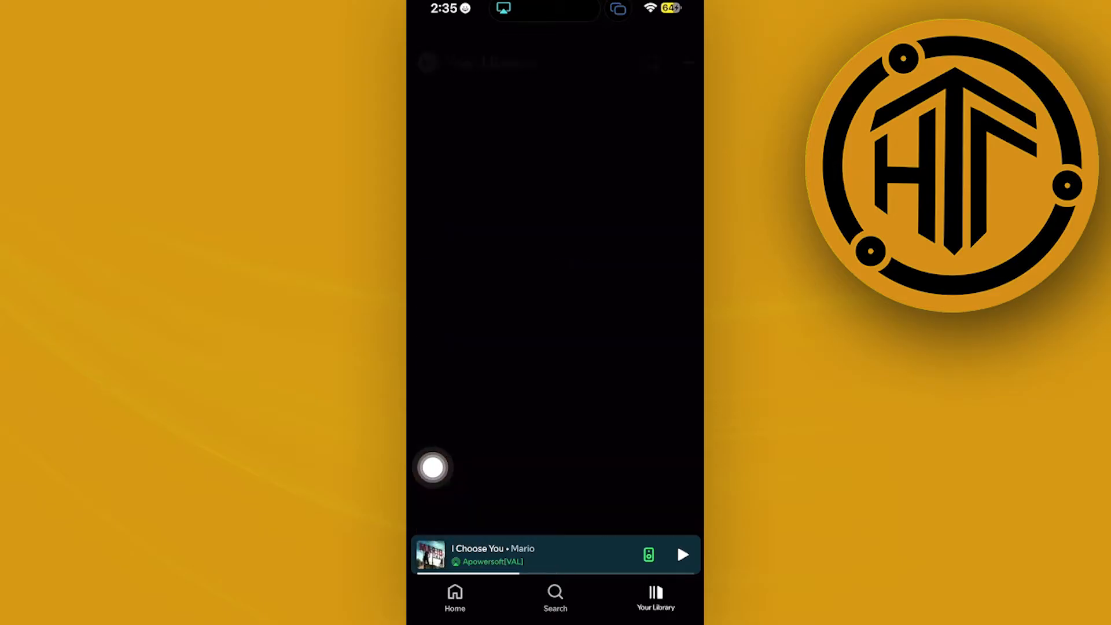
# Open the Rnb.vibe playlist from Your Library to show its tracks.
pyautogui.click(654, 597)
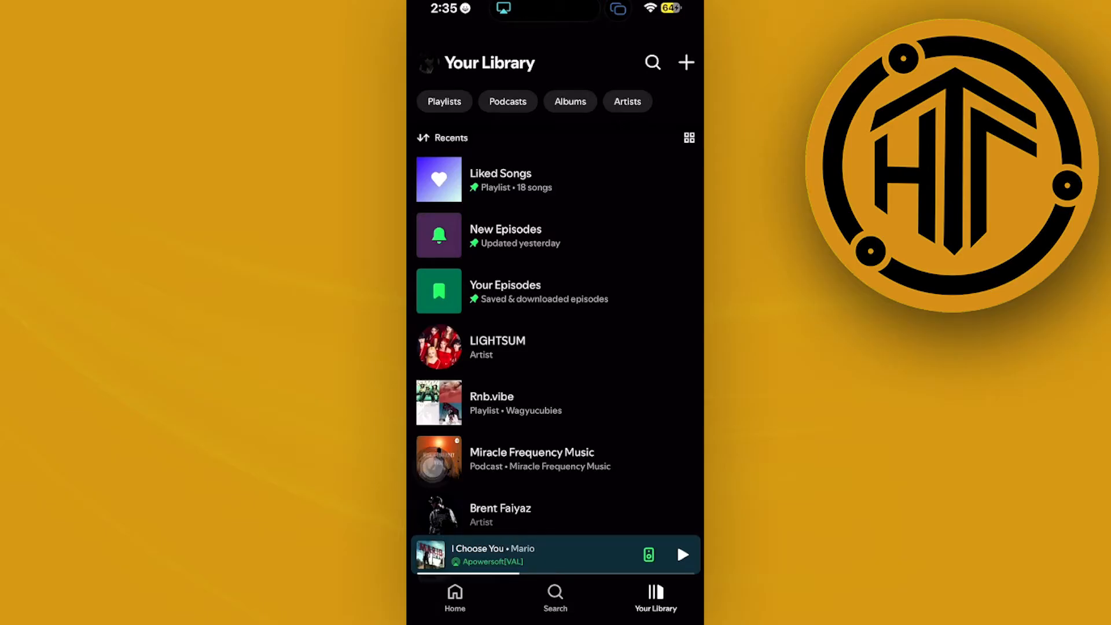
pyautogui.click(491, 402)
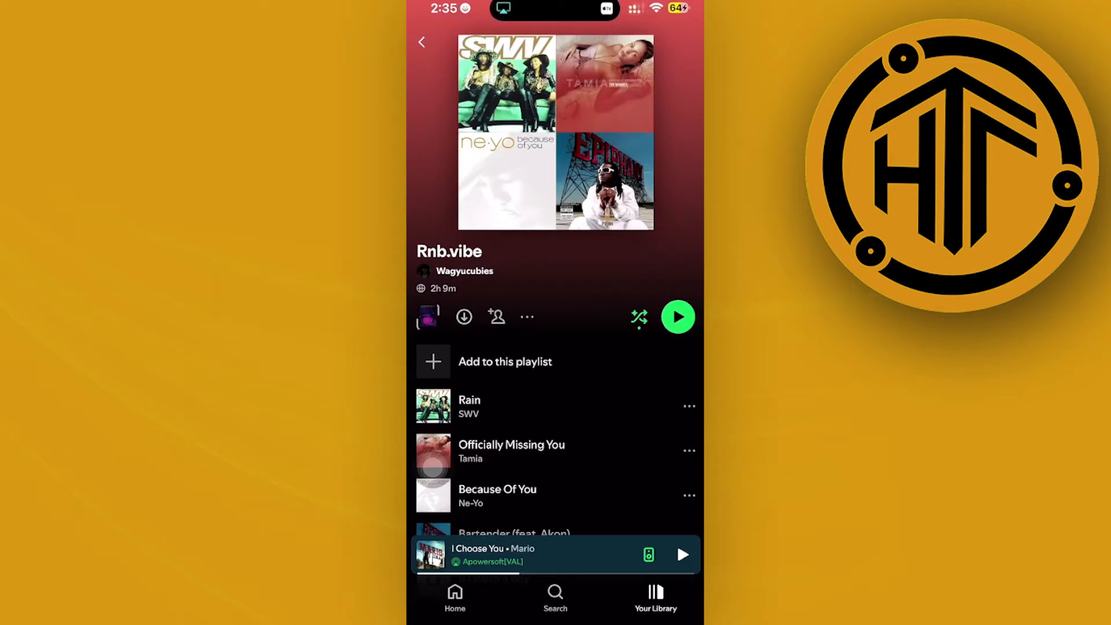
# Show the Rnb.vibe playlist's options sheet with Start a Jam.
pyautogui.click(527, 317)
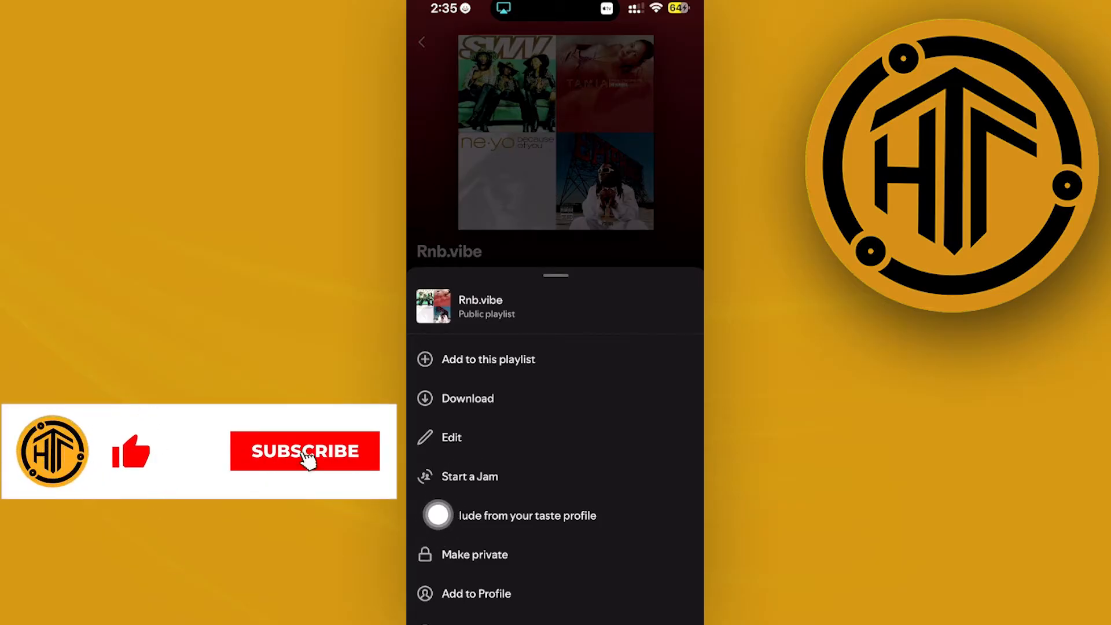
pyautogui.click(305, 451)
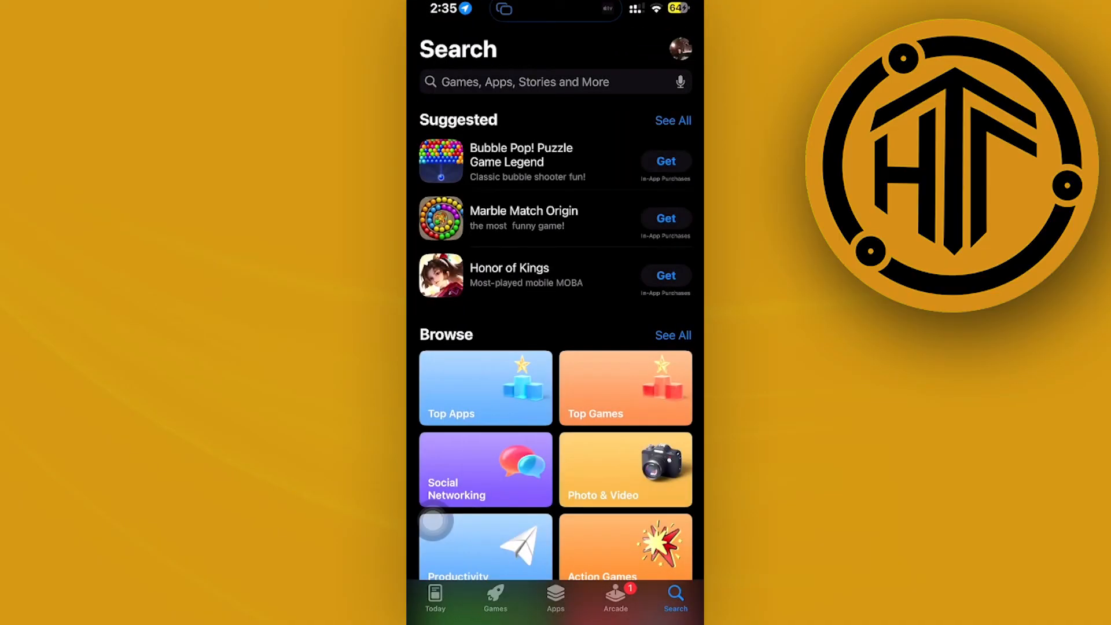
# Search 'sp' in the App Store and open Spotify - Music and Podcasts.
pyautogui.write('sp')
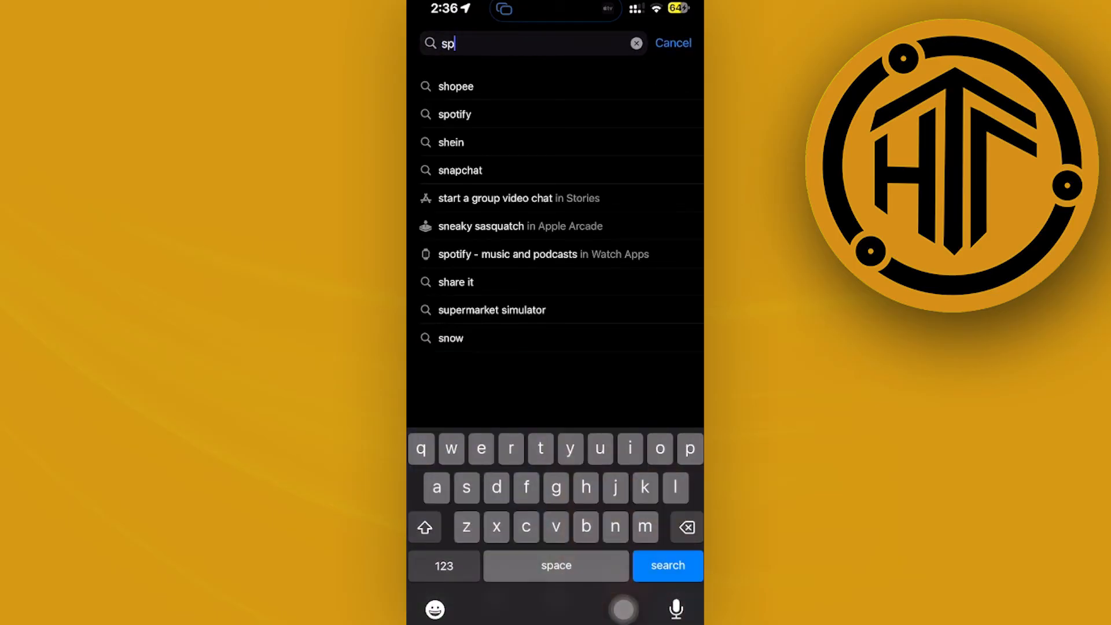
pyautogui.click(453, 114)
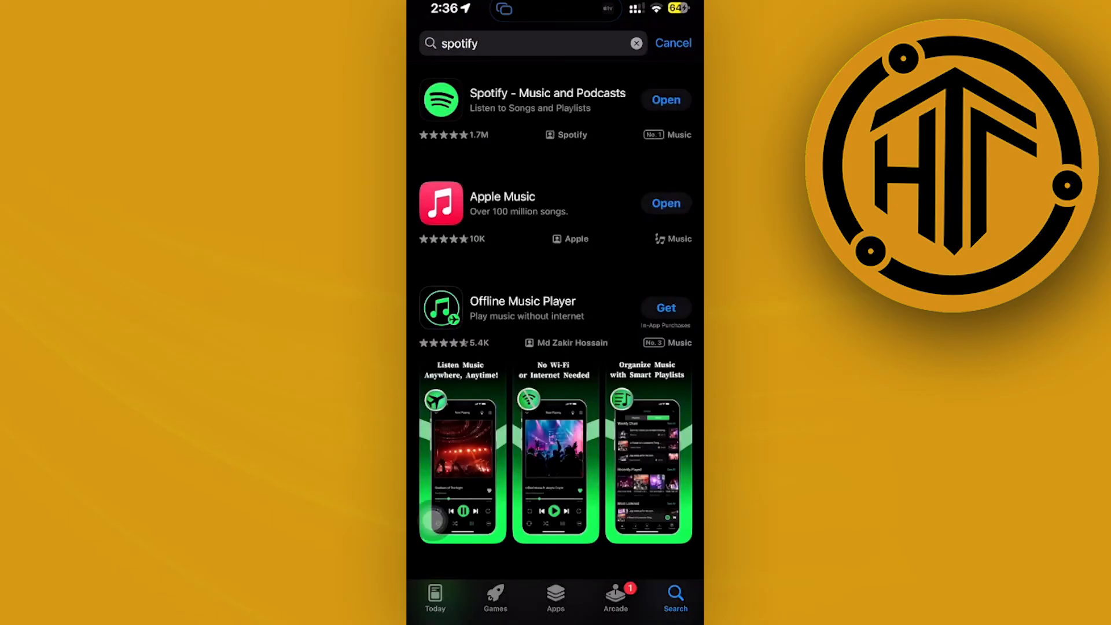
pyautogui.click(548, 99)
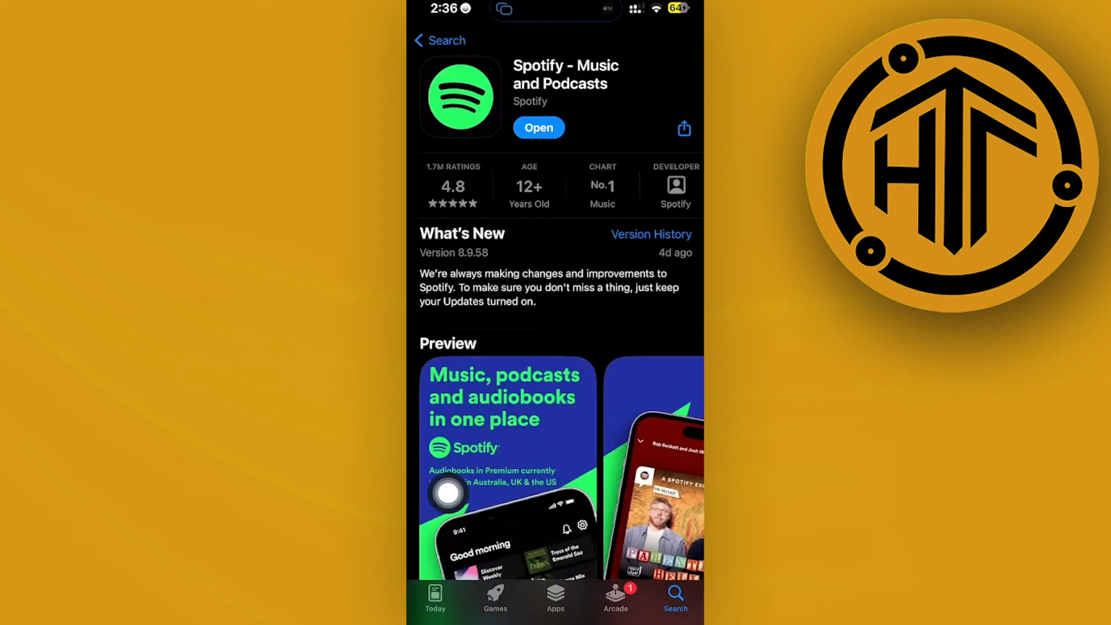